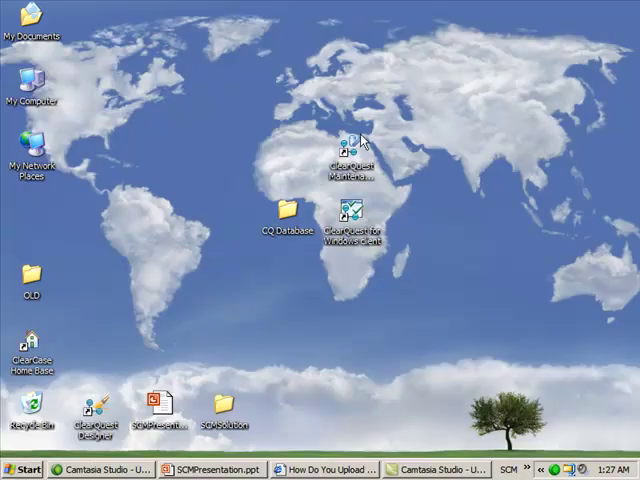
{"action": "mouse_move", "coordinate": [346, 155]}
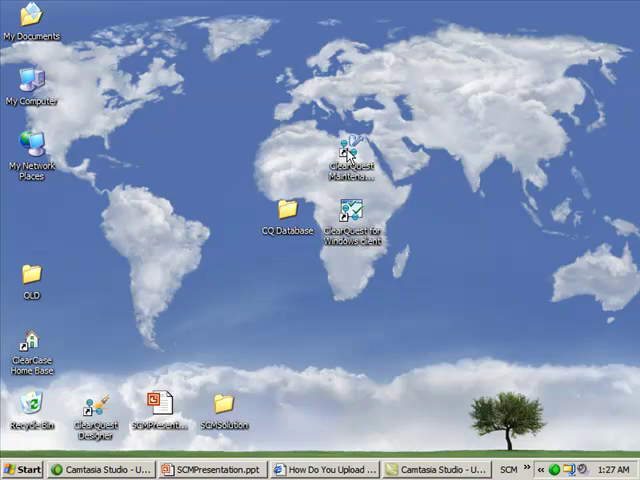
- Launch the ClearQuest Maintenance Tool from its desktop shortcut
{"action": "left_click", "coordinate": [351, 145]}
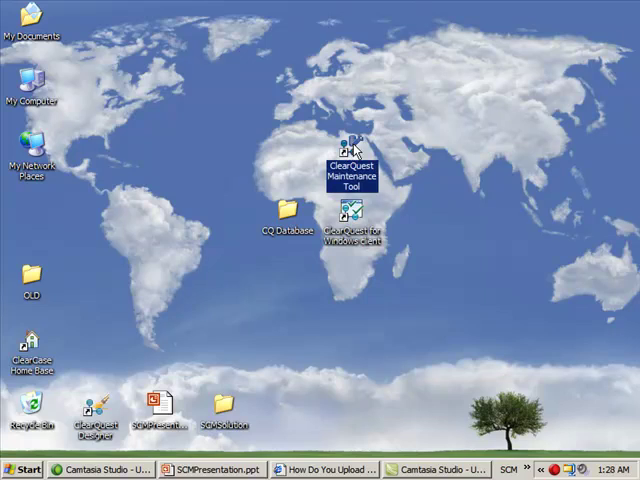
{"action": "mouse_move", "coordinate": [352, 150]}
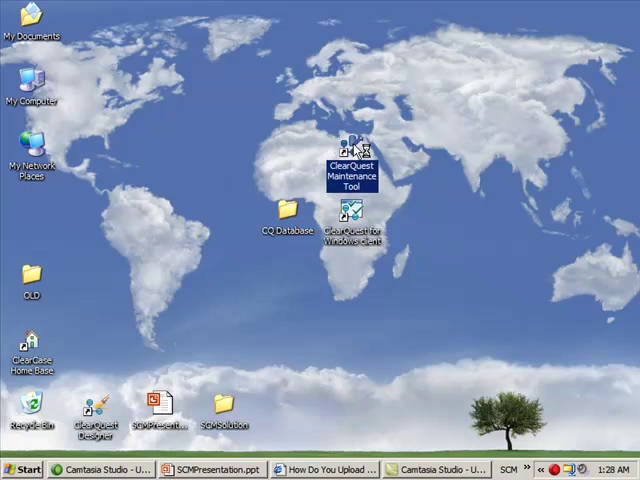
{"action": "double_click", "coordinate": [352, 150]}
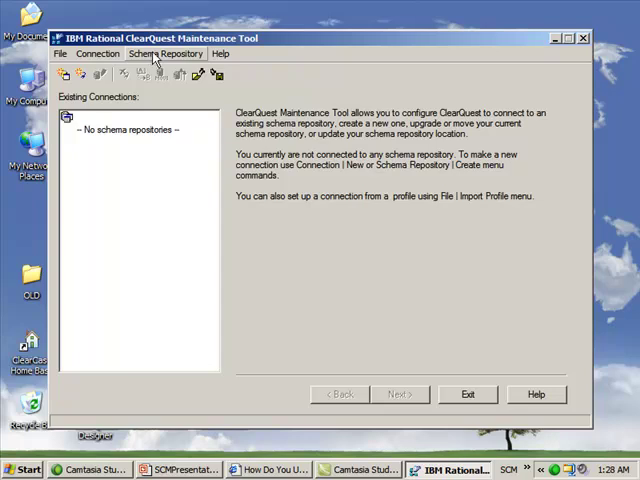
- Begin creating a new schema repository named SCMS and show the database vendor list
{"action": "left_click", "coordinate": [168, 53]}
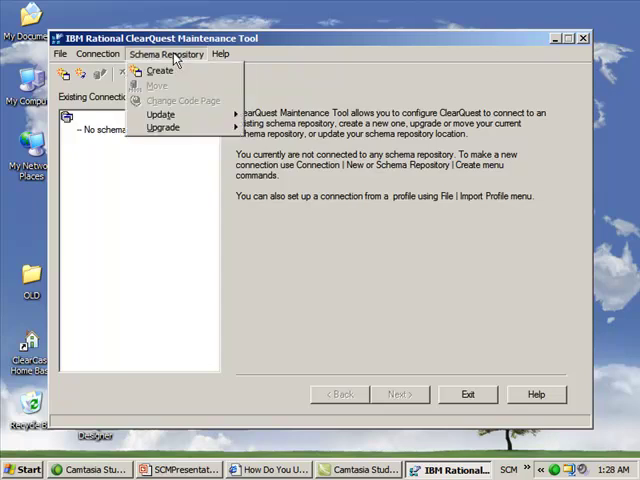
{"action": "left_click", "coordinate": [159, 71]}
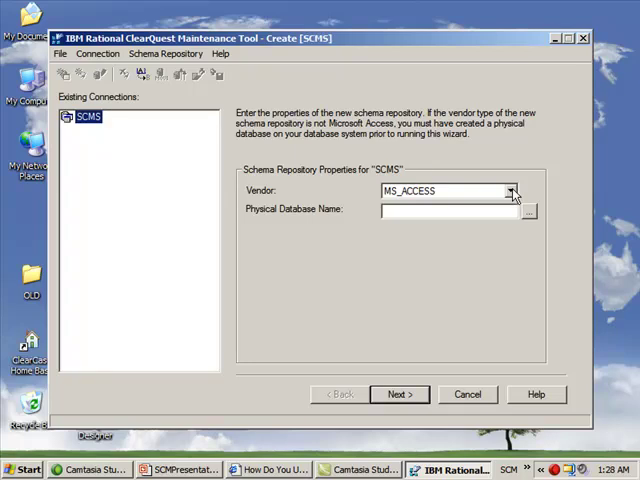
{"action": "left_click", "coordinate": [514, 191]}
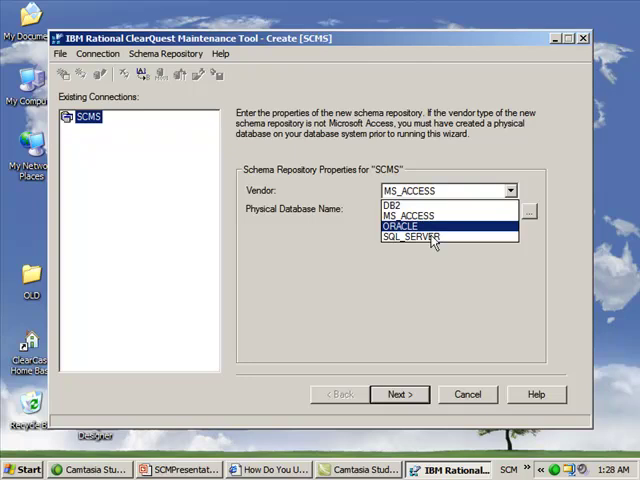
{"action": "mouse_move", "coordinate": [433, 238]}
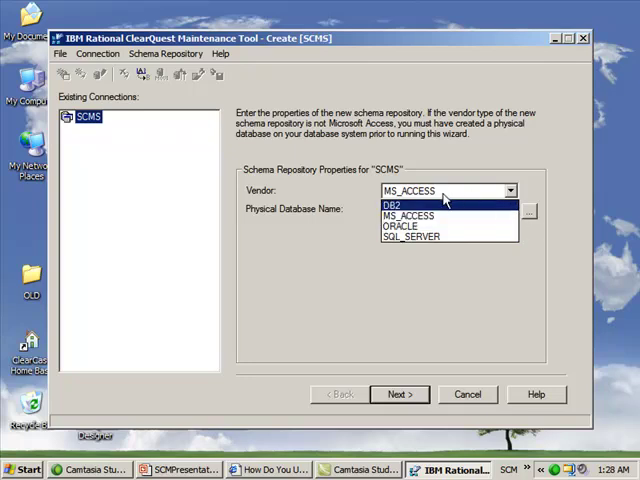
- Keep MS_ACCESS and store the SCMS repository in CQMaster, accepting the share warning
{"action": "left_click", "coordinate": [410, 215]}
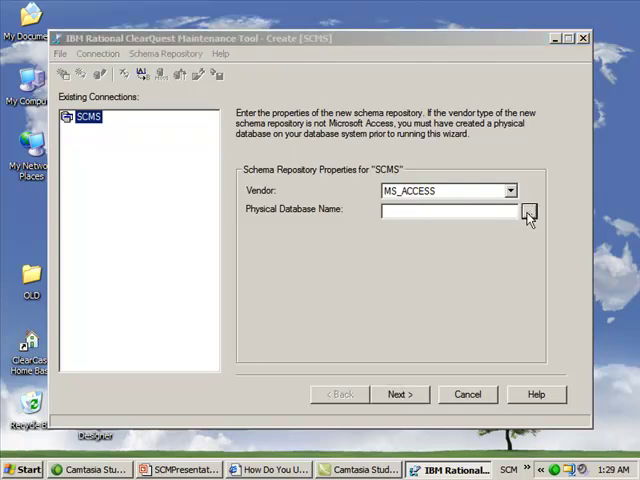
{"action": "left_click", "coordinate": [528, 210]}
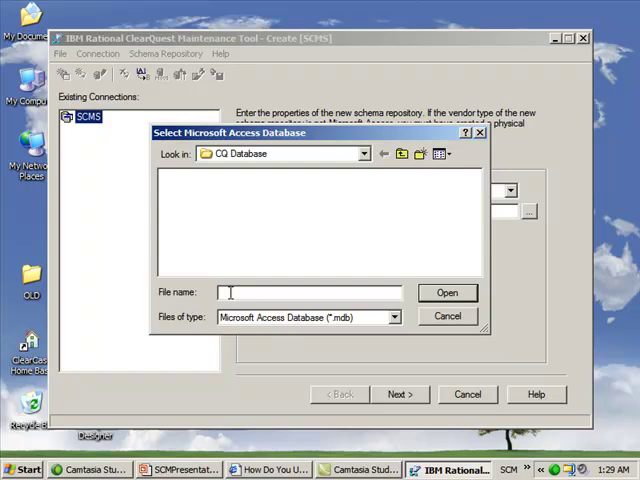
{"action": "type", "text": "CQMaster"}
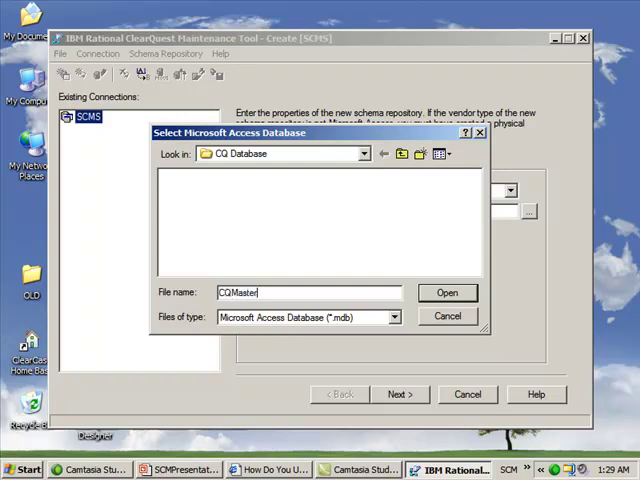
{"action": "left_click", "coordinate": [447, 292]}
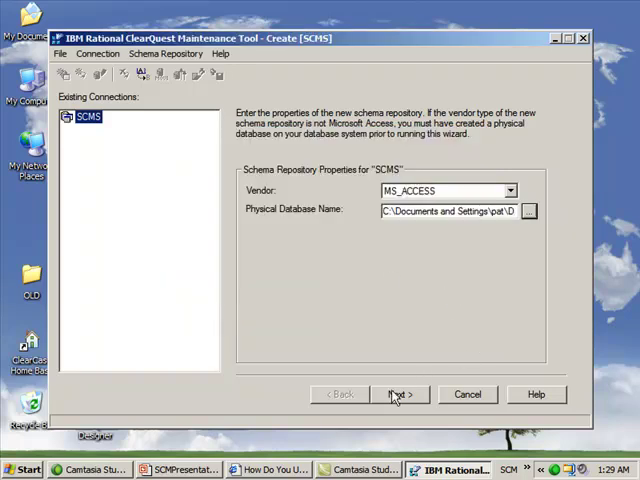
{"action": "left_click", "coordinate": [399, 394]}
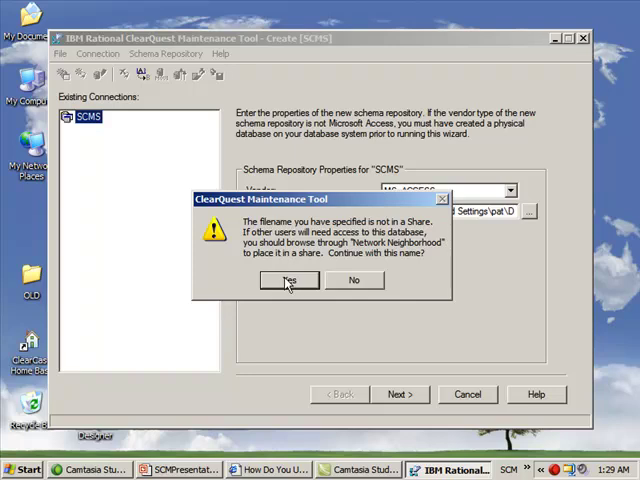
{"action": "left_click", "coordinate": [290, 280]}
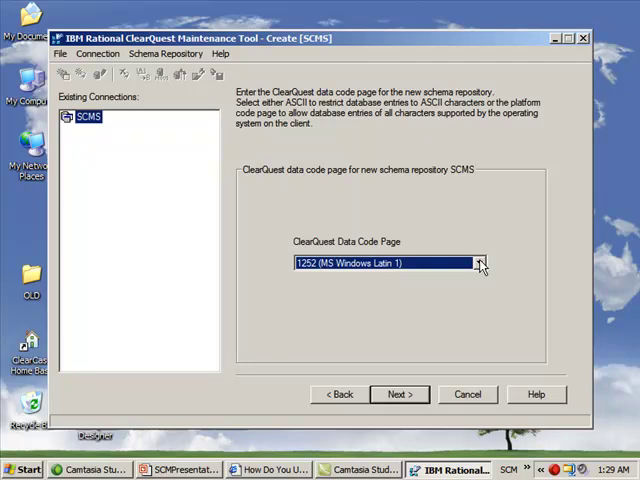
{"action": "mouse_move", "coordinate": [481, 277]}
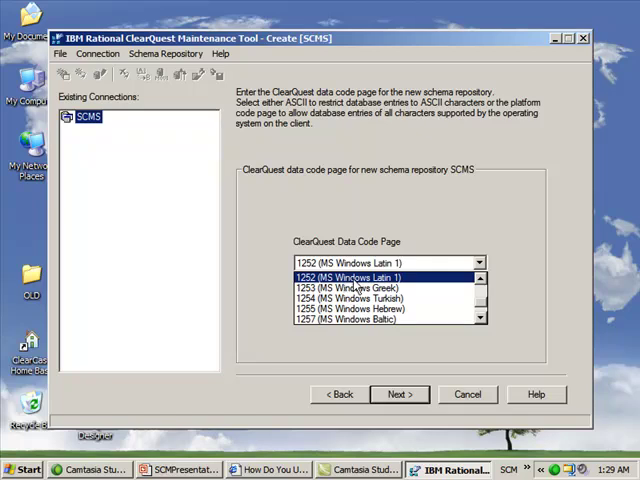
{"action": "mouse_move", "coordinate": [405, 285]}
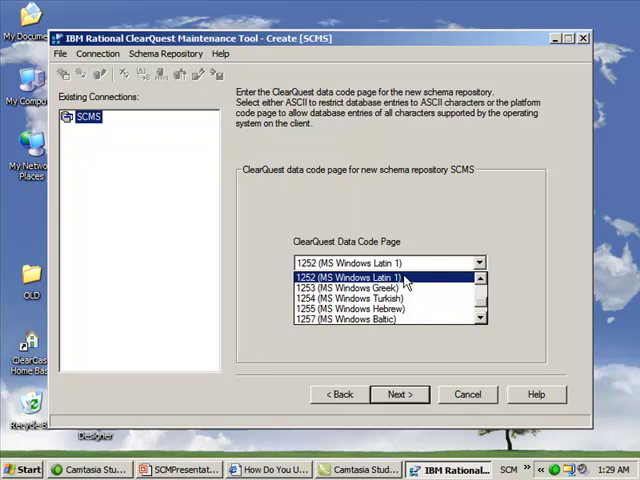
- Keep the 1252 (MS Windows Latin 1) data code page and continue
{"action": "left_click", "coordinate": [385, 277]}
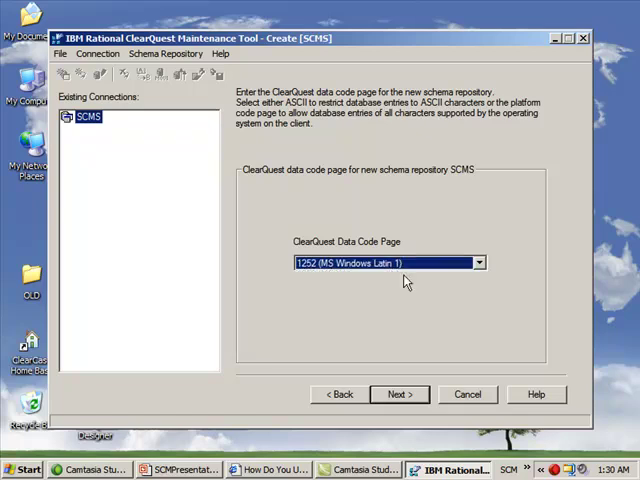
{"action": "left_click", "coordinate": [398, 393]}
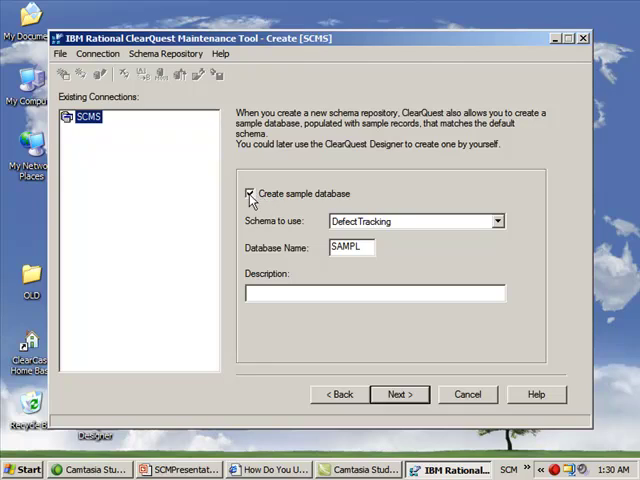
- Name the sample database SCMS1, described 'SCM SOlution tutorial database', and continue
{"action": "left_click", "coordinate": [250, 193]}
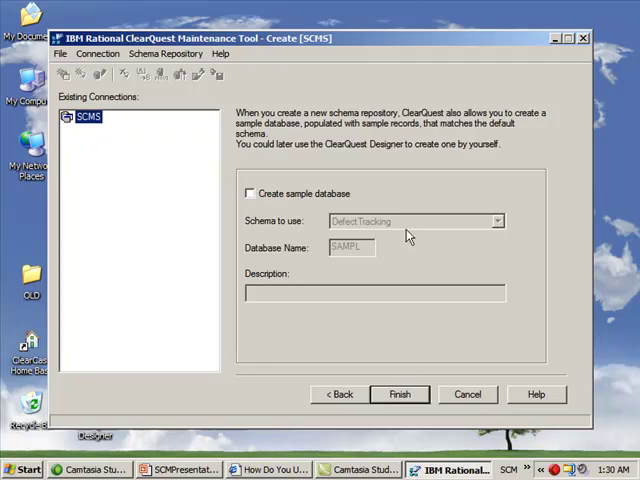
{"action": "left_click", "coordinate": [250, 193]}
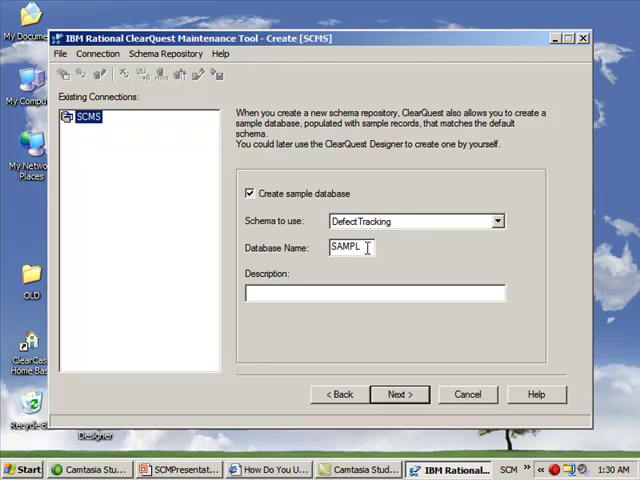
{"action": "double_click", "coordinate": [350, 247]}
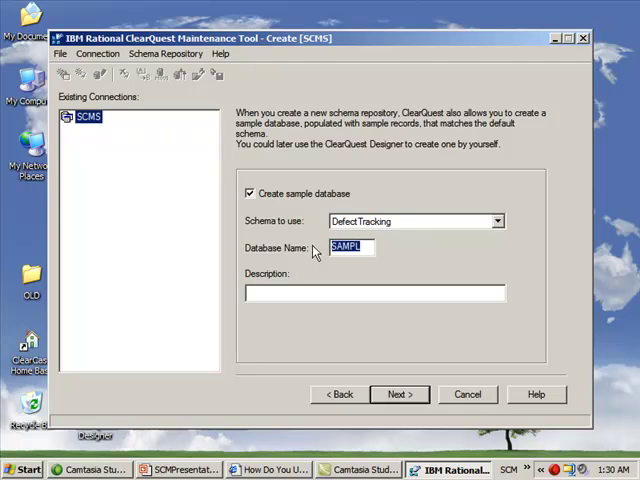
{"action": "type", "text": "SCMS1"}
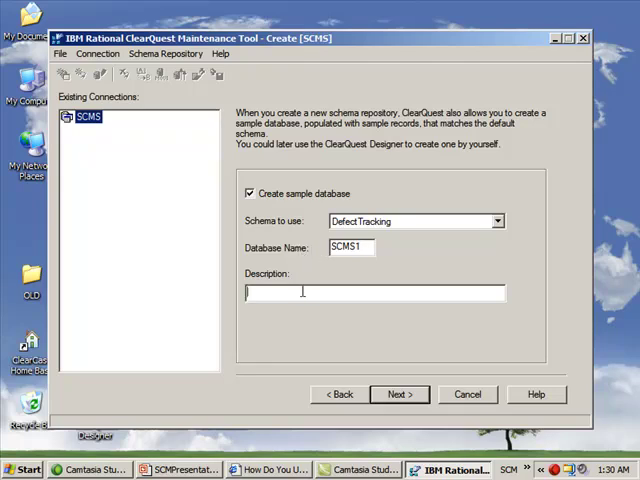
{"action": "type", "text": "SCM SOlution s"}
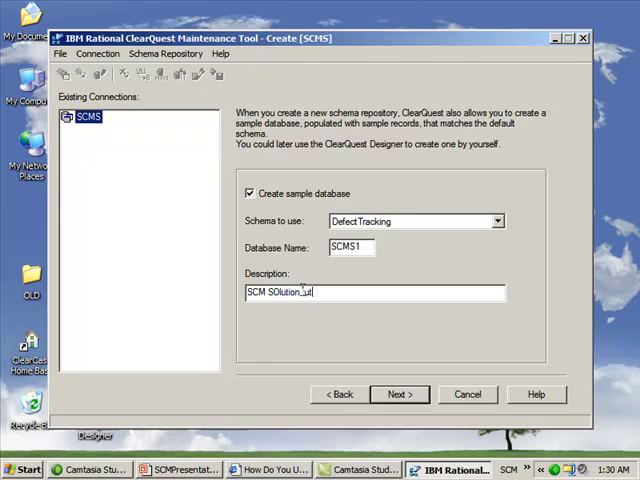
{"action": "type", "text": "utorial database"}
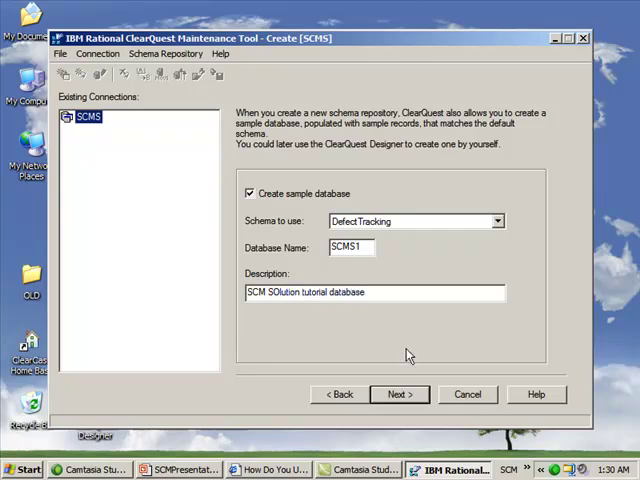
{"action": "left_click", "coordinate": [398, 393]}
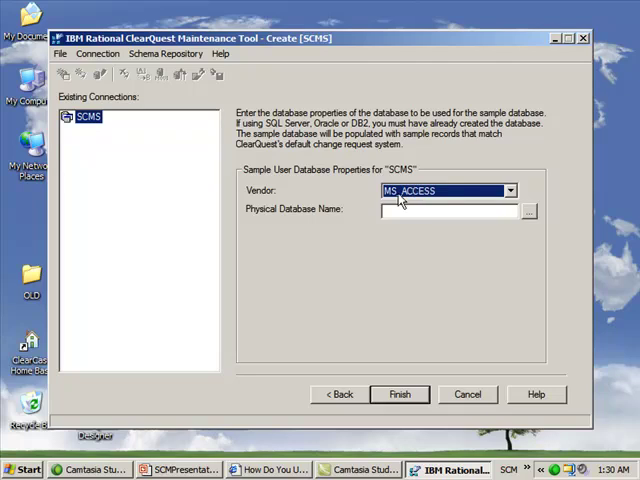
- Keep MS_ACCESS for the sample database and enter UserSCMS1 as its file
{"action": "left_click", "coordinate": [508, 190]}
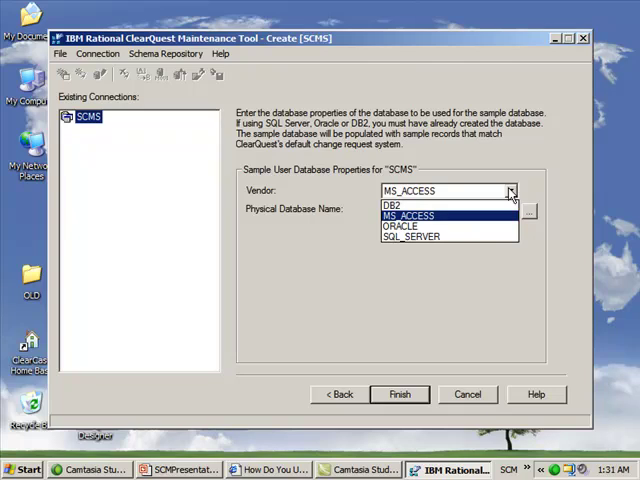
{"action": "left_click", "coordinate": [408, 214]}
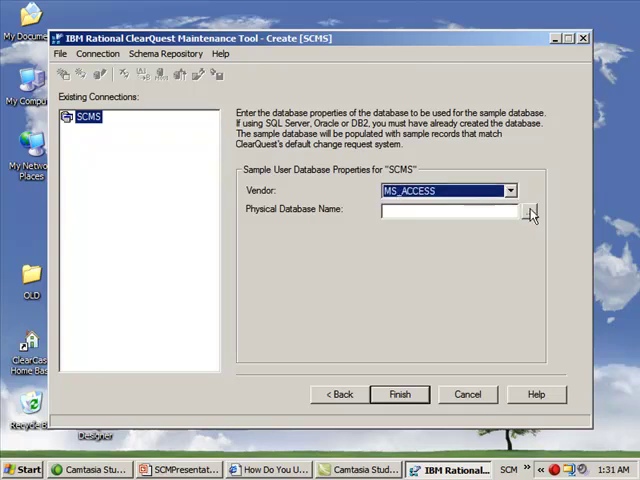
{"action": "left_click", "coordinate": [527, 209]}
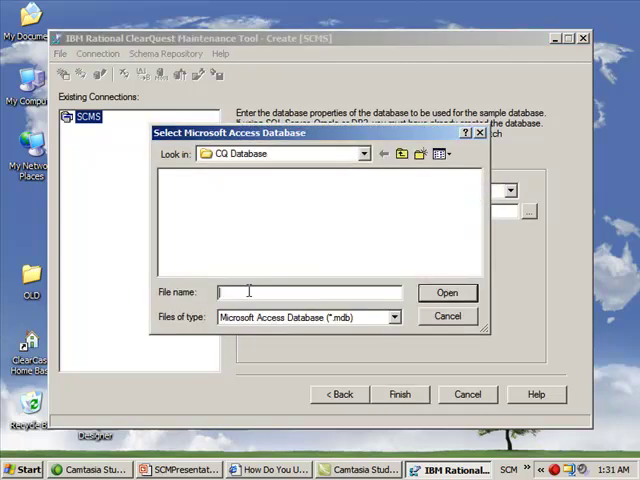
{"action": "type", "text": "UserSQ"}
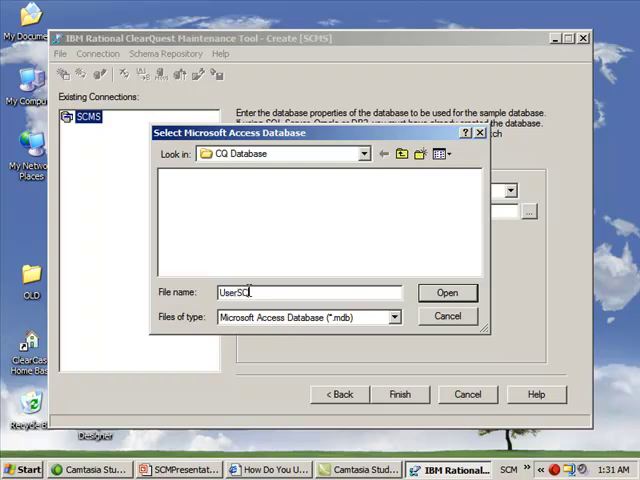
{"action": "type", "text": "MS1"}
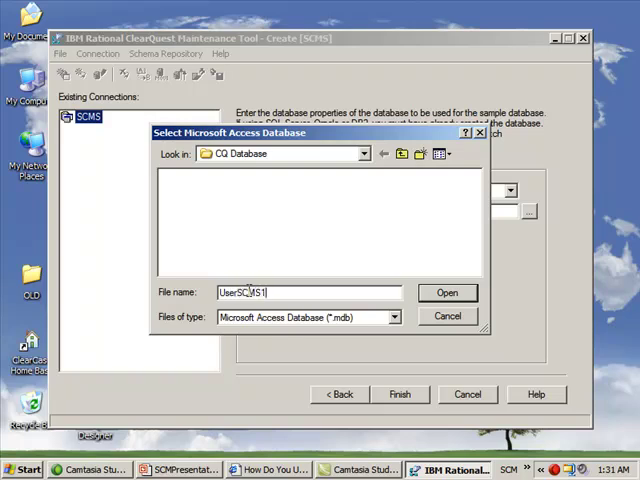
- Confirm UserSCMS1, finish the wizard and accept the share warning to start creation
{"action": "left_click", "coordinate": [448, 292]}
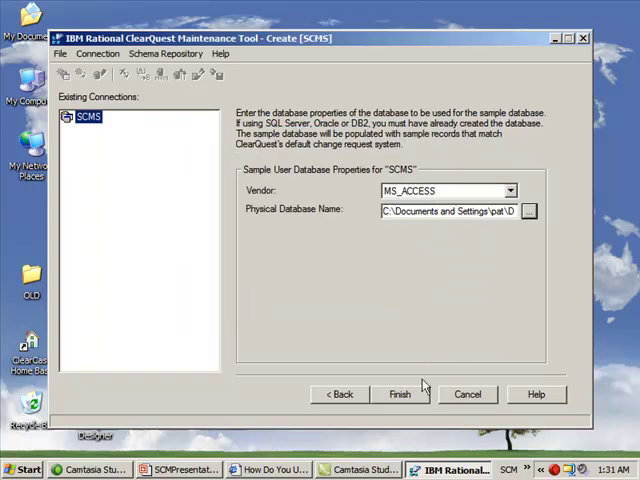
{"action": "left_click", "coordinate": [399, 393]}
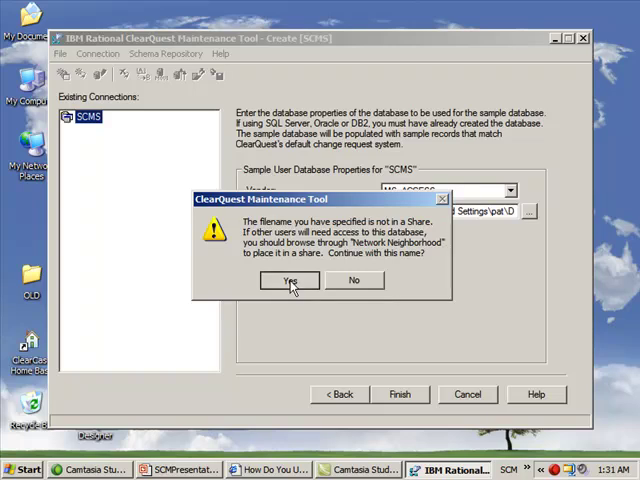
{"action": "left_click", "coordinate": [289, 280]}
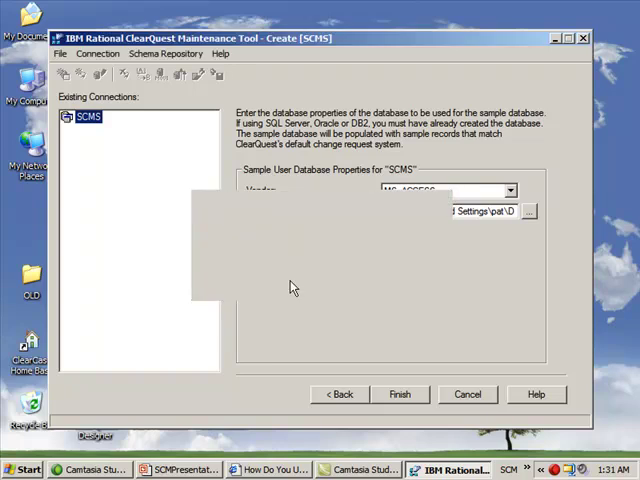
{"action": "left_click", "coordinate": [399, 393]}
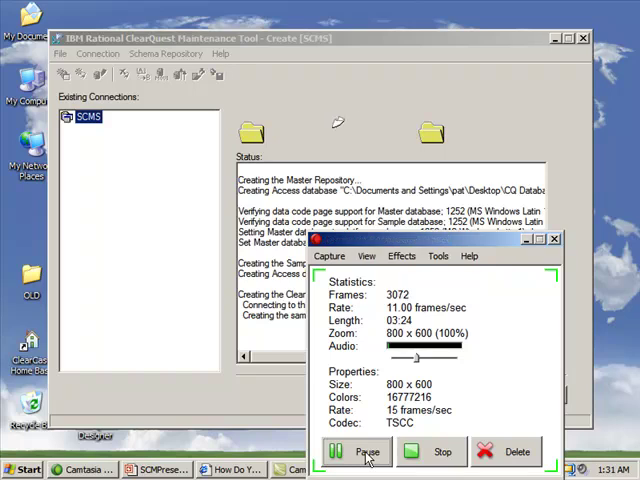
- Let the SCMS master and sample database creation complete, then close the log
{"action": "left_click", "coordinate": [348, 451]}
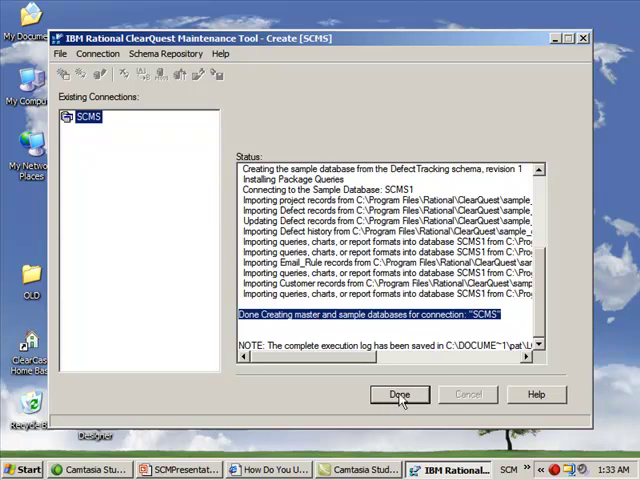
{"action": "left_click", "coordinate": [399, 394]}
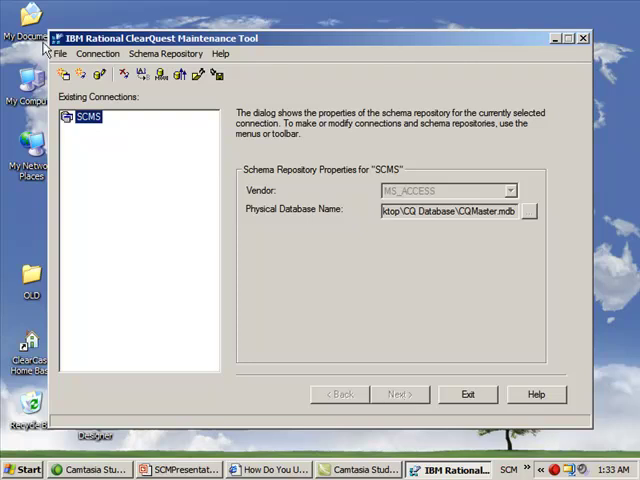
- Export the SCMS connection profile as SCMS_cqprofile.ini and dismiss the results
{"action": "left_click", "coordinate": [63, 53]}
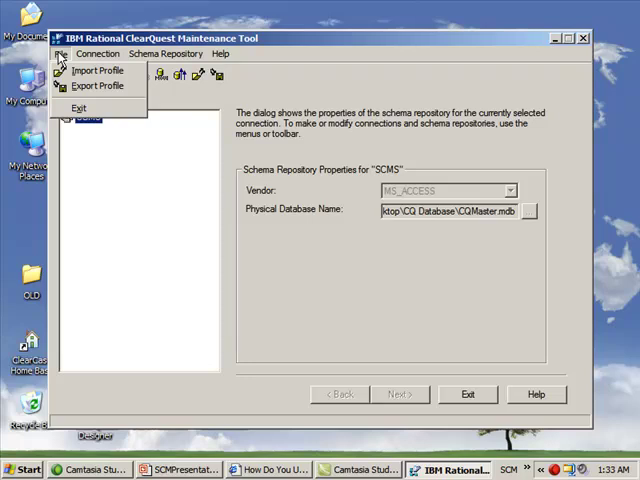
{"action": "mouse_move", "coordinate": [98, 86]}
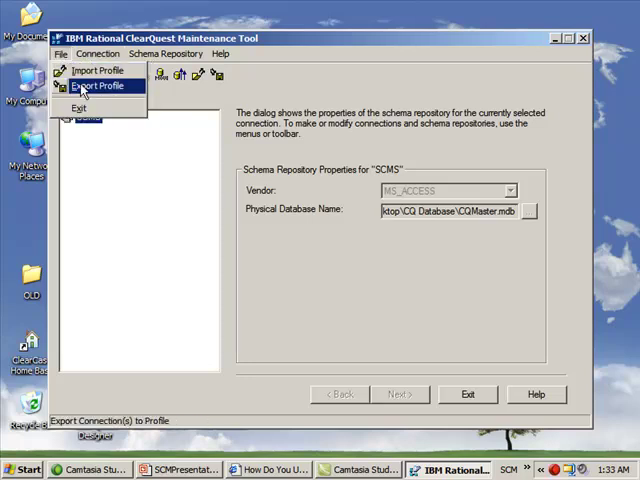
{"action": "left_click", "coordinate": [98, 86]}
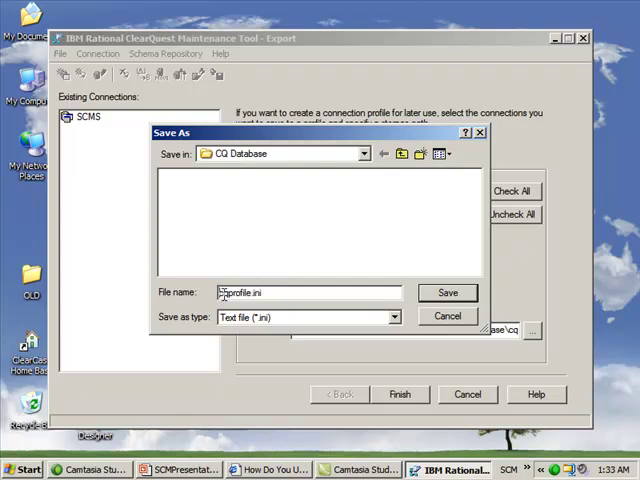
{"action": "type", "text": "SCMS_"}
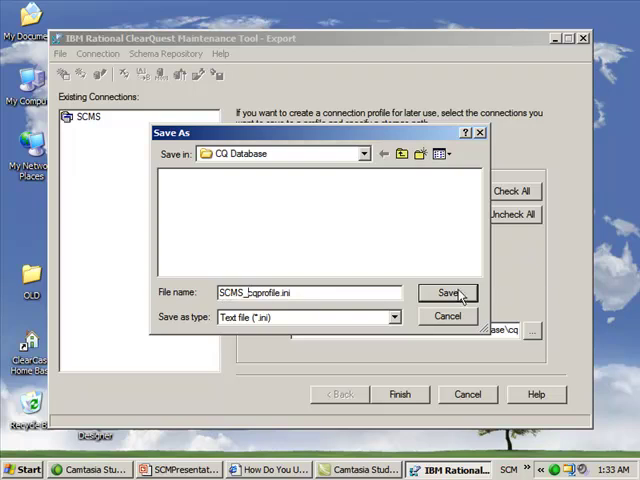
{"action": "left_click", "coordinate": [447, 293]}
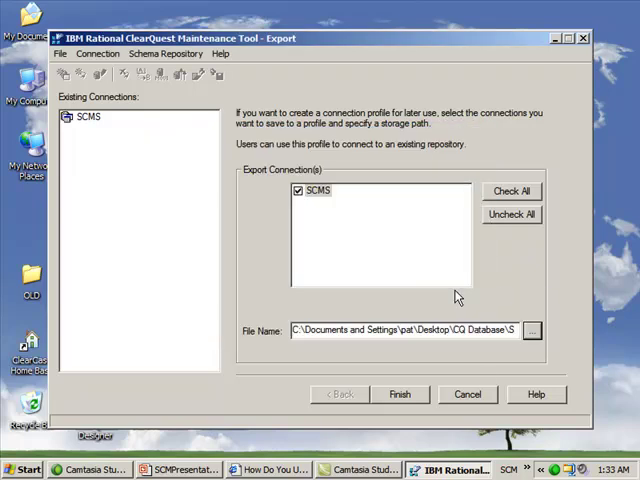
{"action": "left_click", "coordinate": [399, 393]}
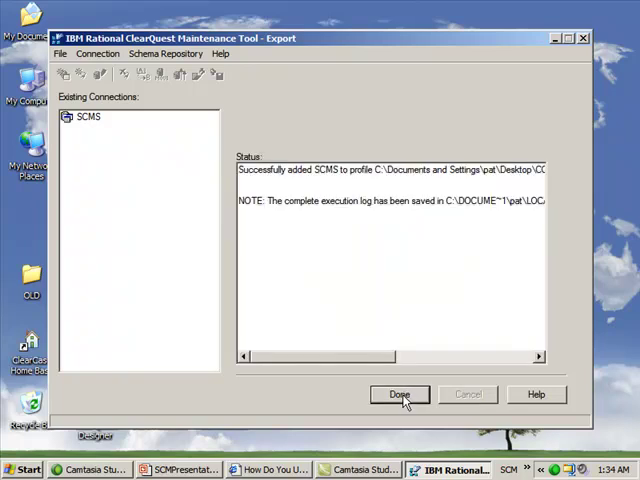
{"action": "left_click", "coordinate": [398, 394]}
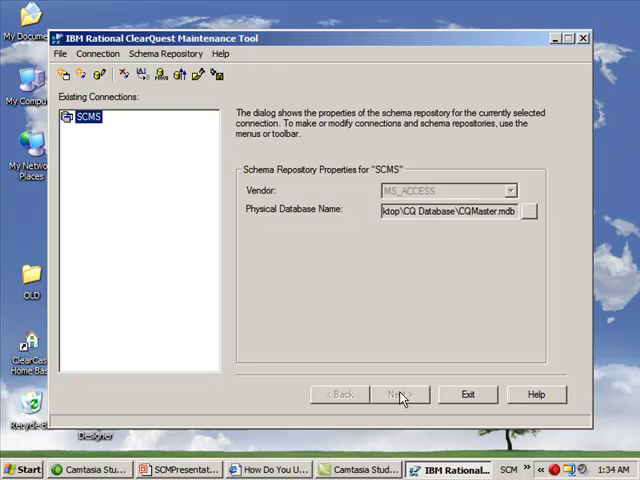
{"action": "mouse_move", "coordinate": [445, 335]}
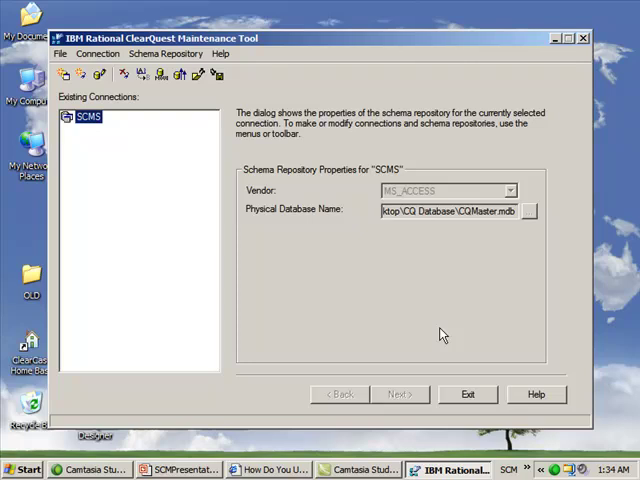
{"action": "mouse_move", "coordinate": [481, 230]}
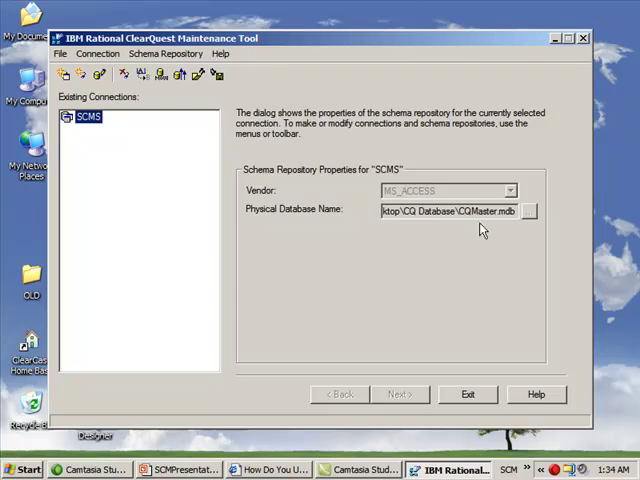
{"action": "mouse_move", "coordinate": [463, 400]}
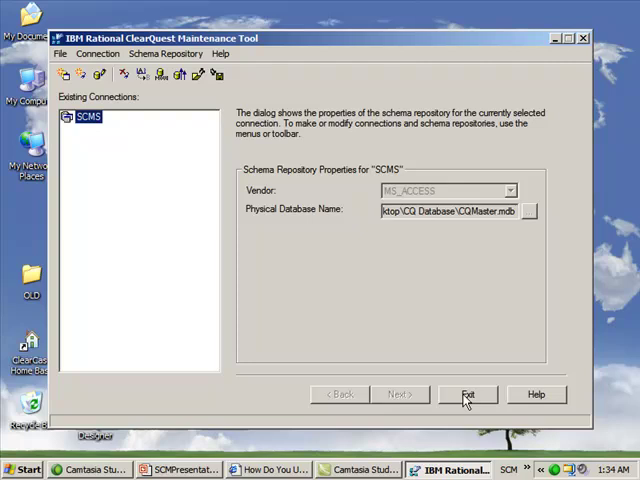
- Exit the ClearQuest Maintenance Tool
{"action": "left_click", "coordinate": [467, 393]}
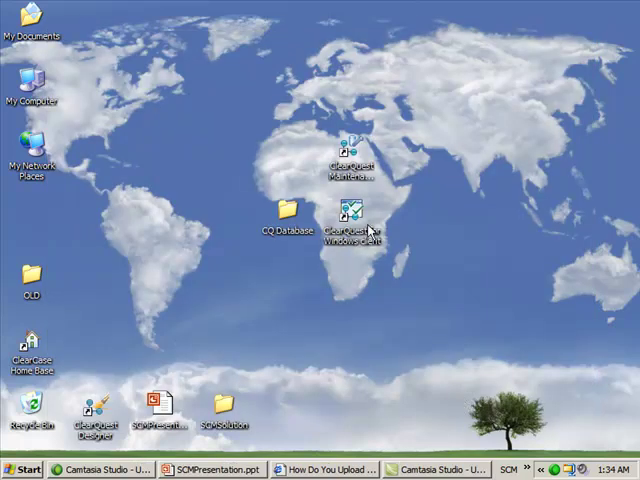
- Launch the ClearQuest Windows client and log in as admin to SCMS1
{"action": "left_click", "coordinate": [354, 215]}
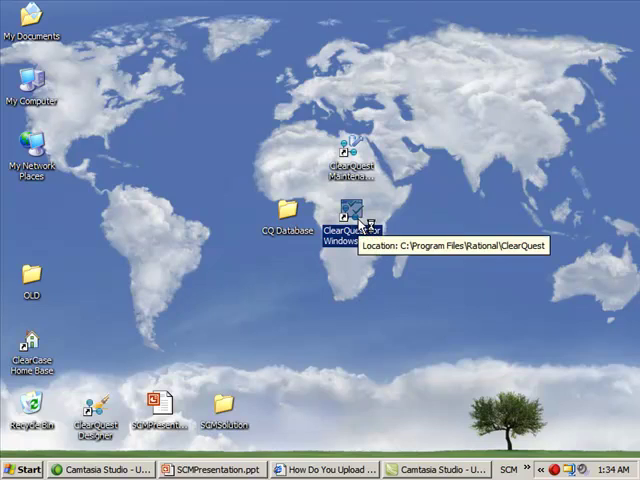
{"action": "double_click", "coordinate": [343, 228]}
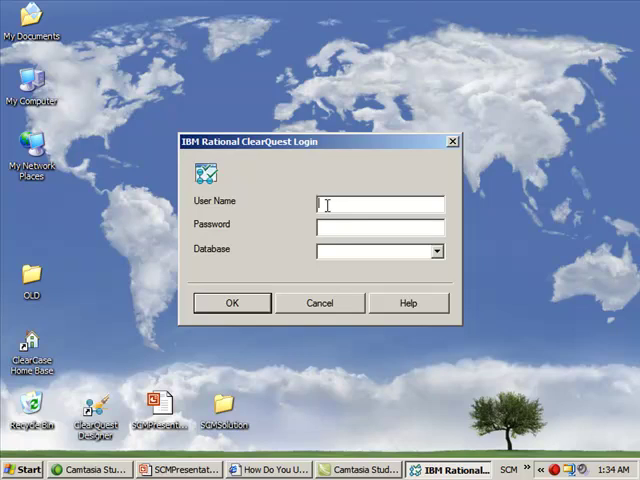
{"action": "type", "text": "admin"}
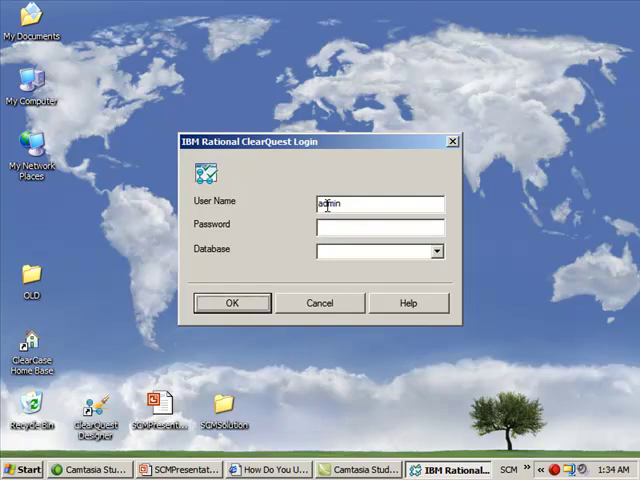
{"action": "left_click", "coordinate": [437, 251]}
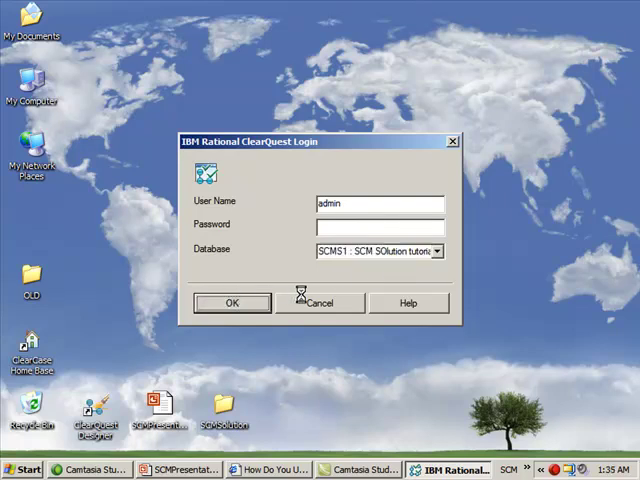
{"action": "left_click", "coordinate": [321, 302]}
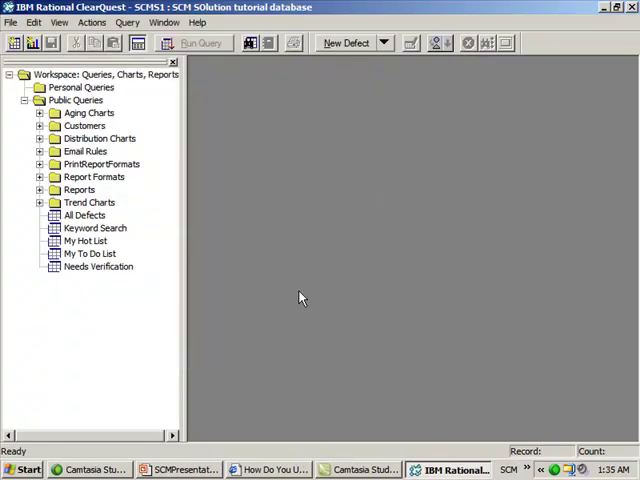
- Run the All Defects public query to list SCMS1 defects, showing SCMS100000001's details
{"action": "left_click", "coordinate": [85, 215]}
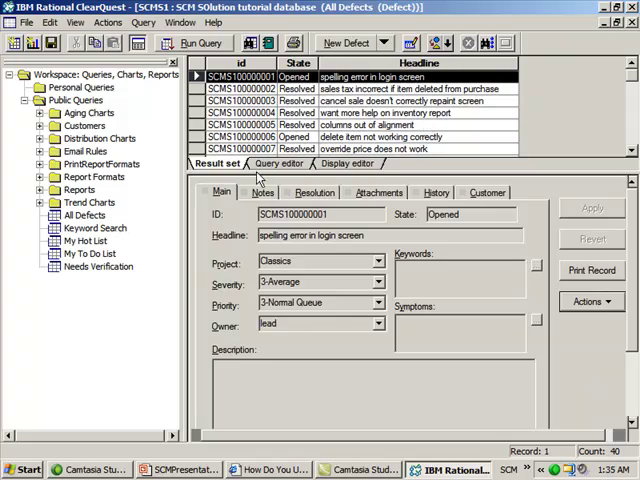
{"action": "mouse_move", "coordinate": [400, 349]}
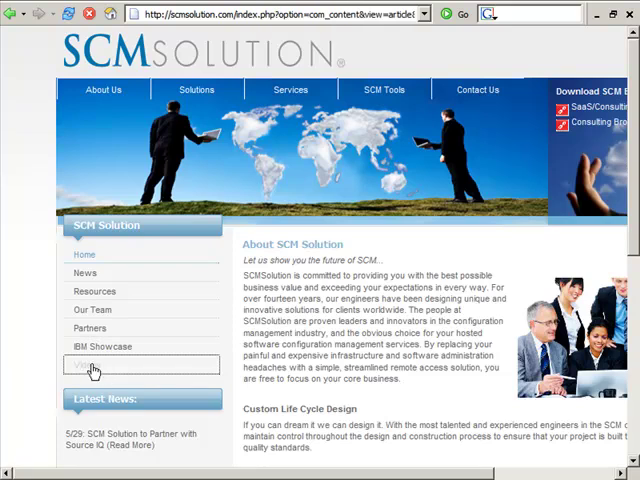
- Go to the Videos page listing the ClearQuest add-user how-to video
{"action": "left_click", "coordinate": [86, 365]}
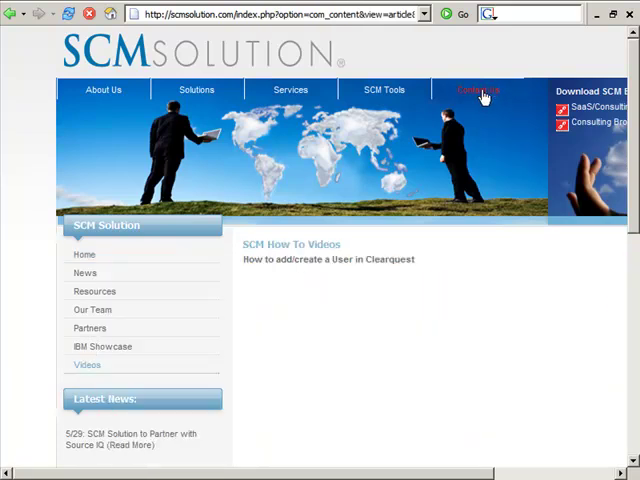